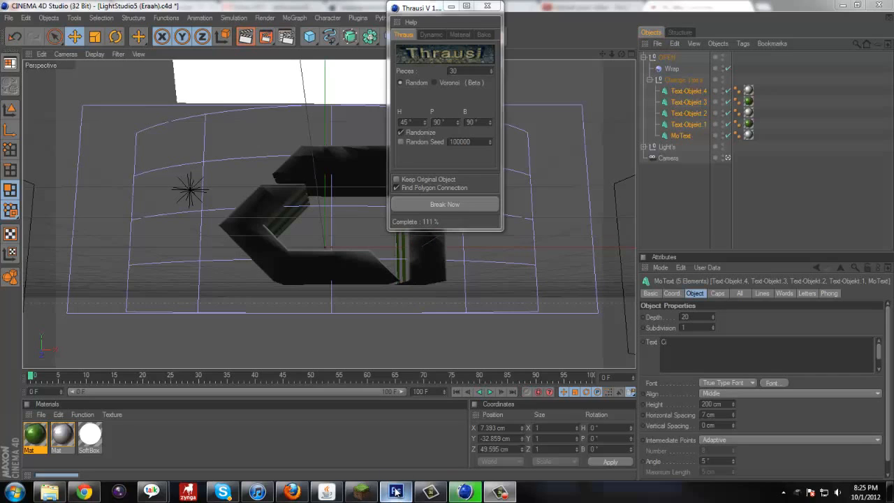
Review the FLOOZY BIG CC PACK, CC #1 and 300 CC PACK documents, ending on 300 CC PACK.
left_click(396, 492)
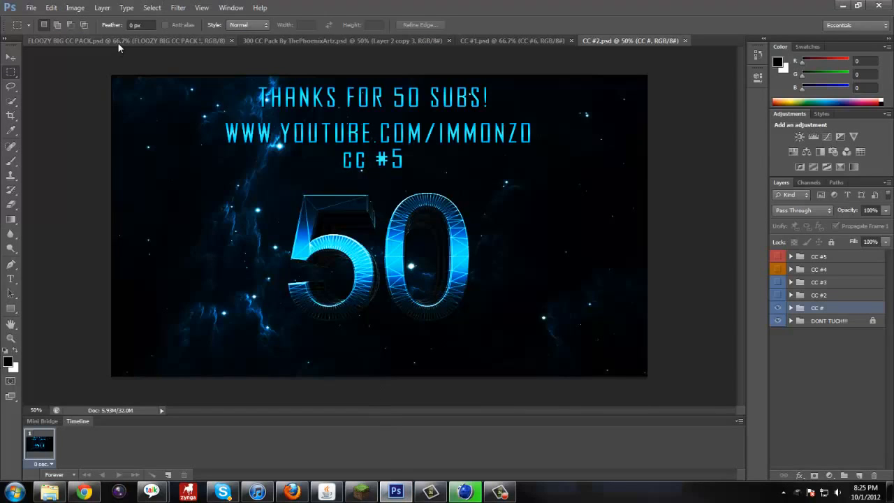
left_click(63, 39)
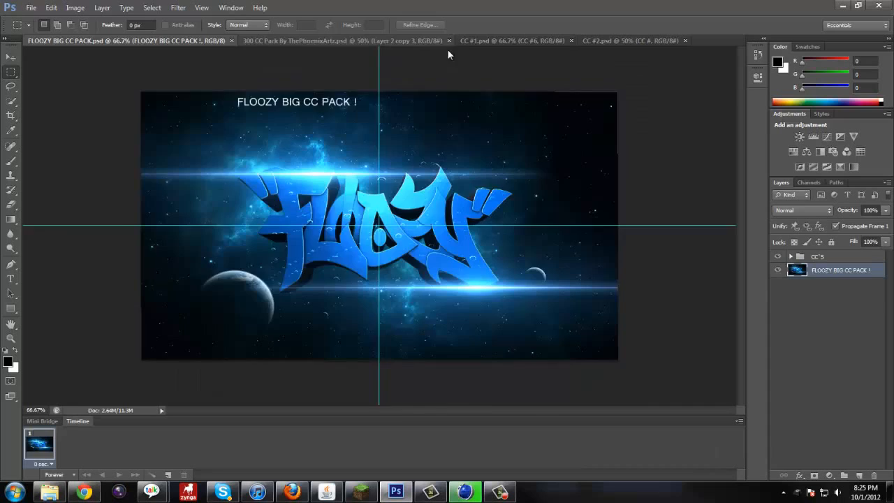
left_click(514, 41)
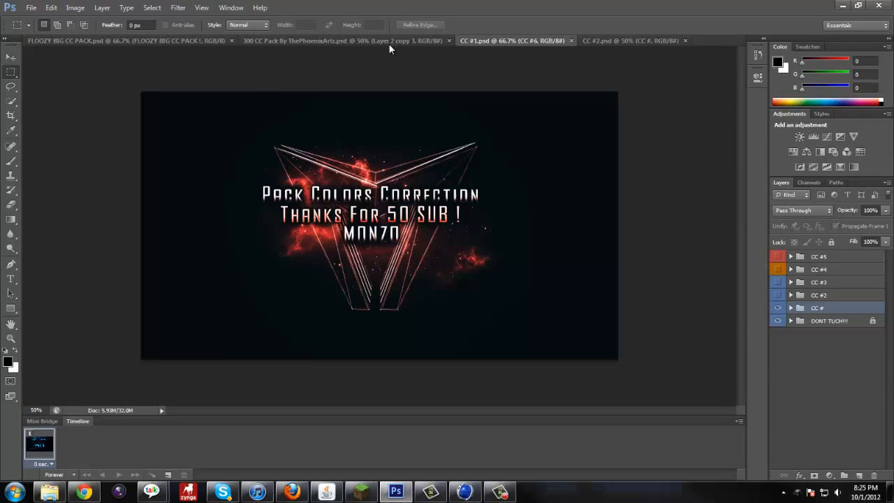
left_click(293, 39)
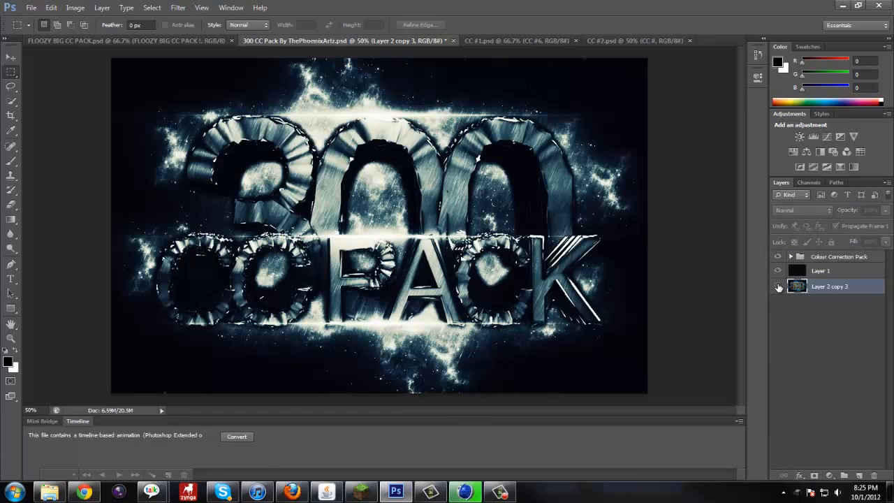
left_click(777, 286)
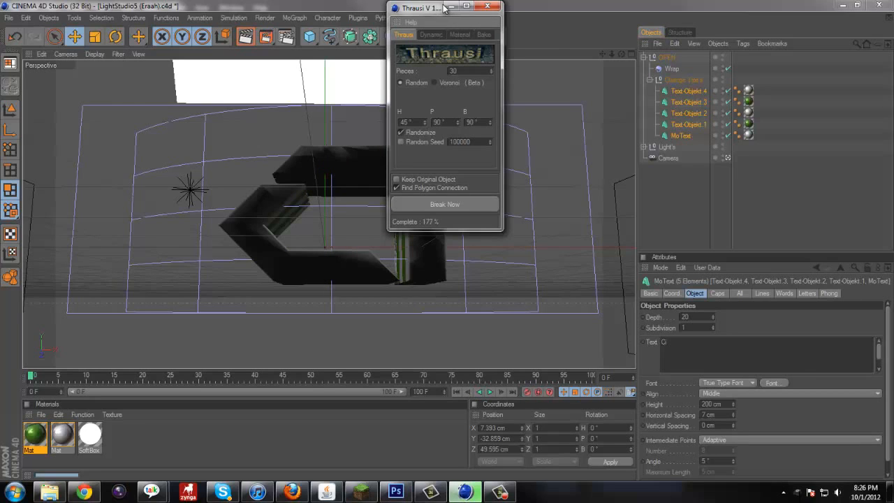
mouse_move(450, 8)
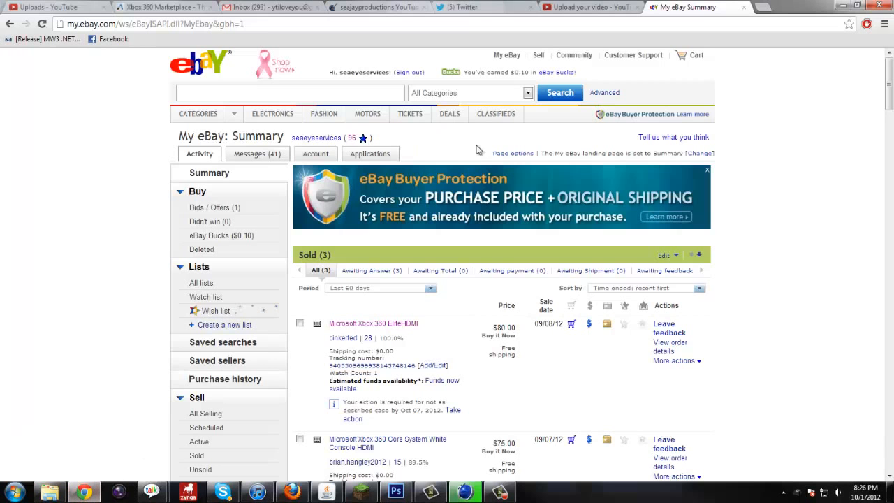
Navigate from the uploads list to the channel home page, then return to Cinema 4D.
left_click(590, 7)
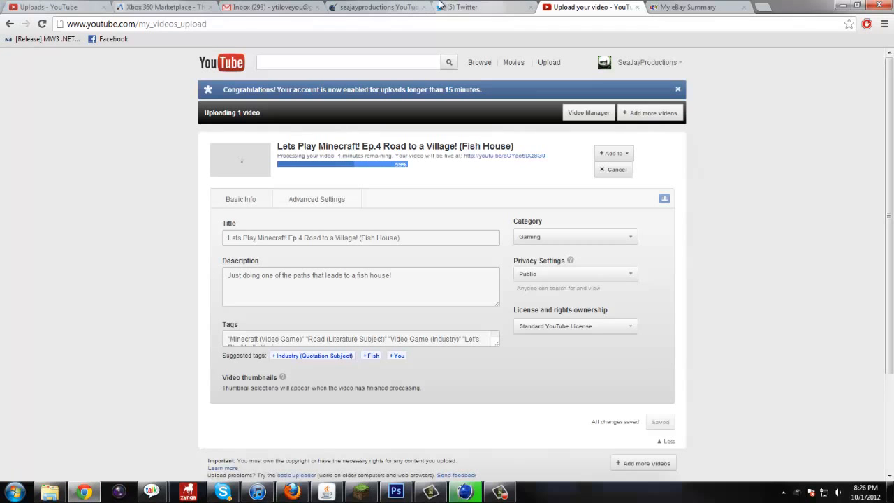
left_click(589, 111)
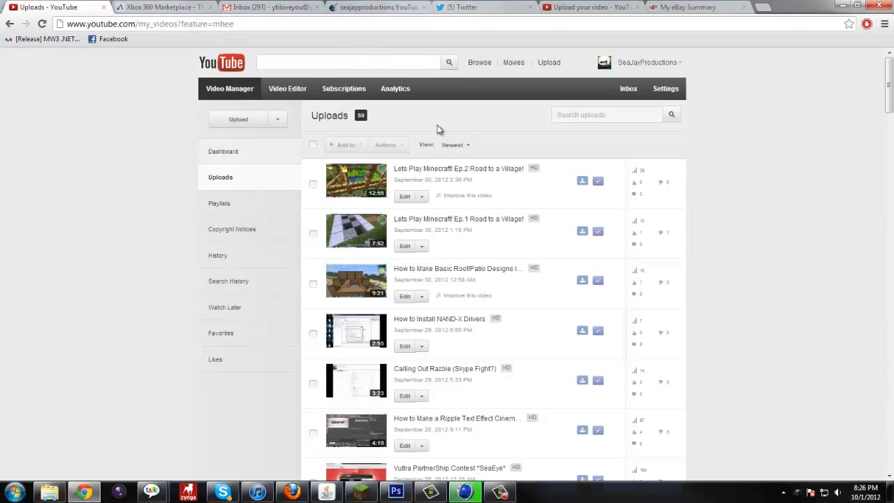
left_click(648, 61)
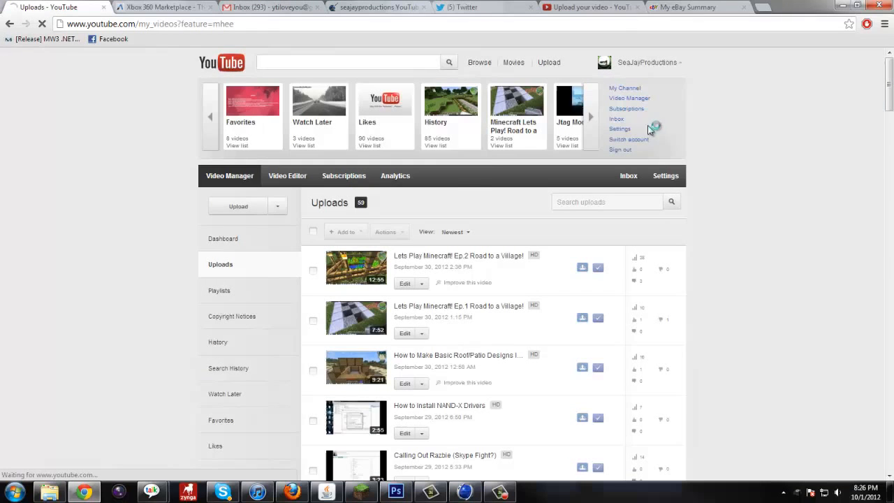
left_click(623, 87)
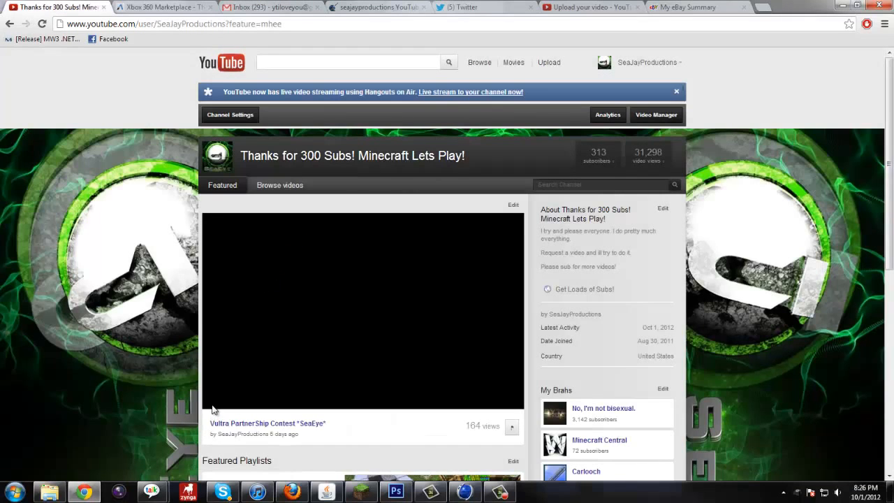
scroll("down", 3)
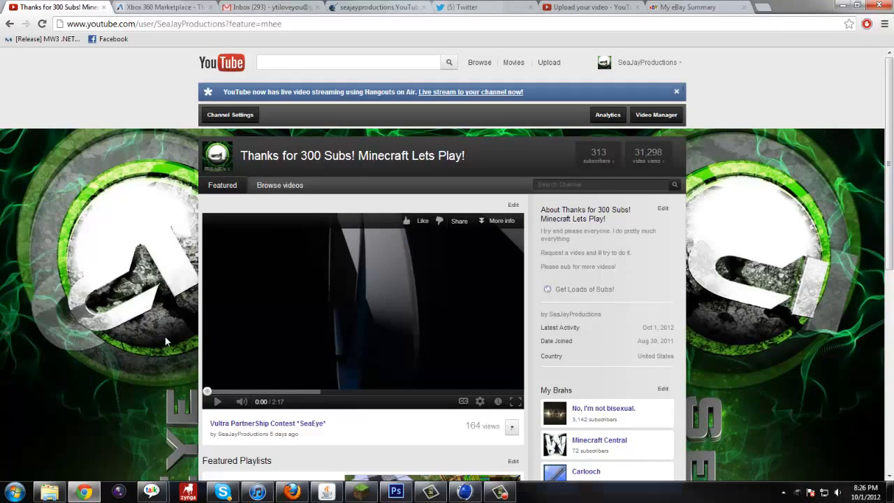
left_click(464, 492)
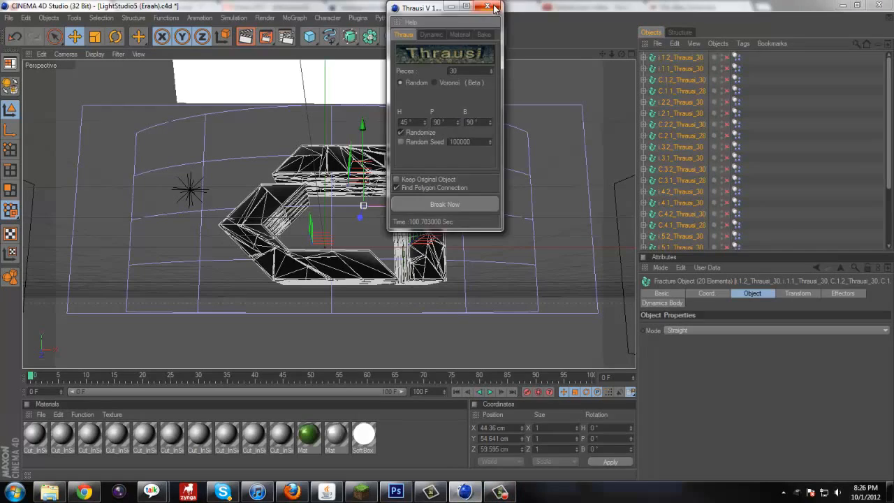
Close the Thrausi window and step the animation forward to frame 4 so the logo starts shattering.
left_click(489, 8)
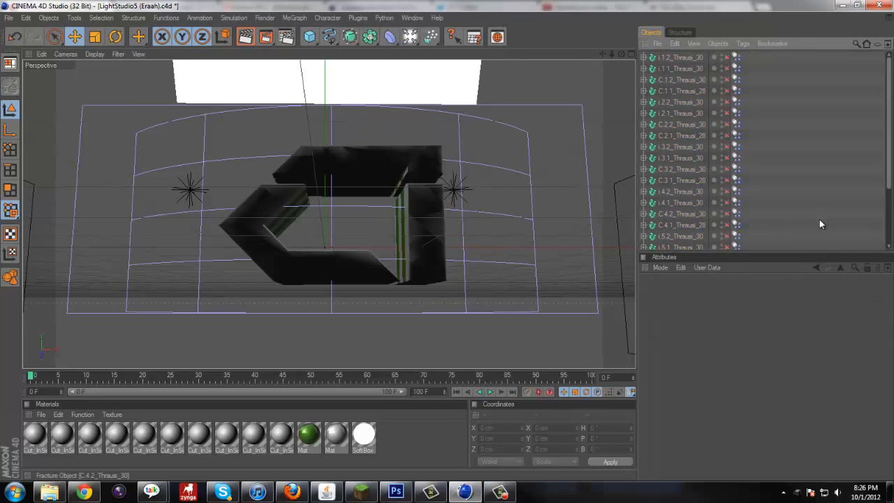
scroll("down", 3)
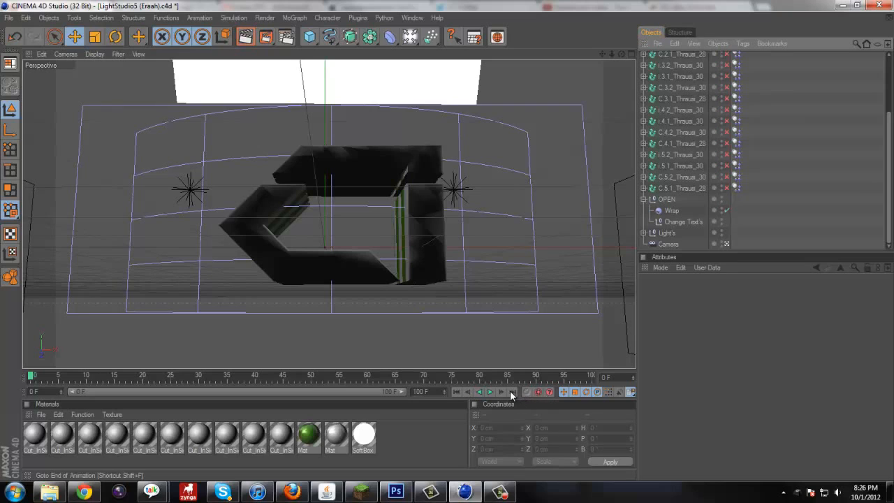
left_click(491, 391)
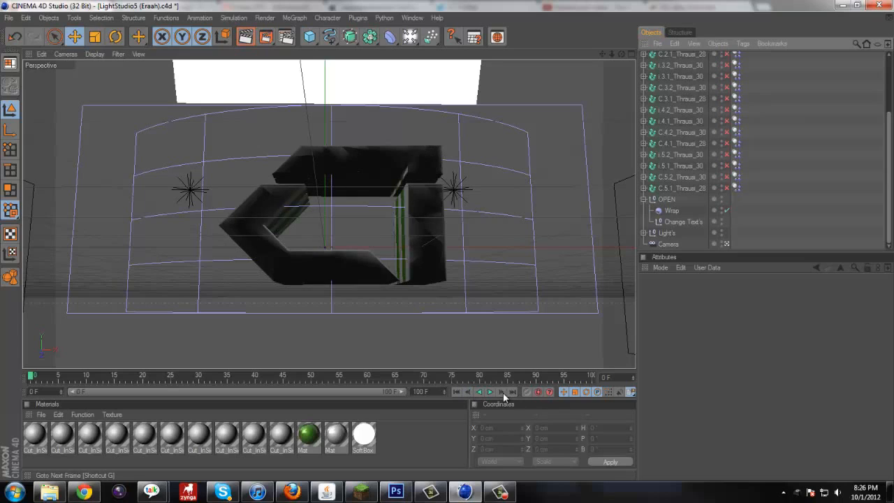
left_click(492, 392)
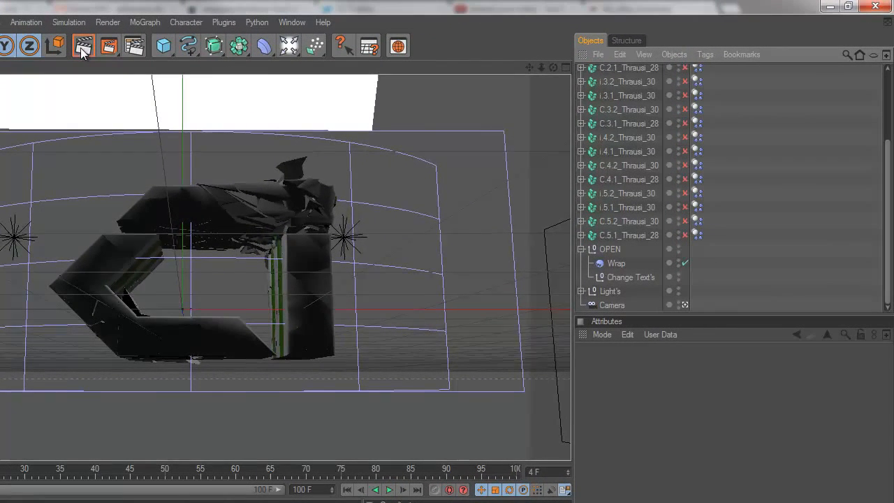
Set the render save path to 'yt test' in GFX File, render the frame and close the Picture Viewer.
left_click(83, 45)
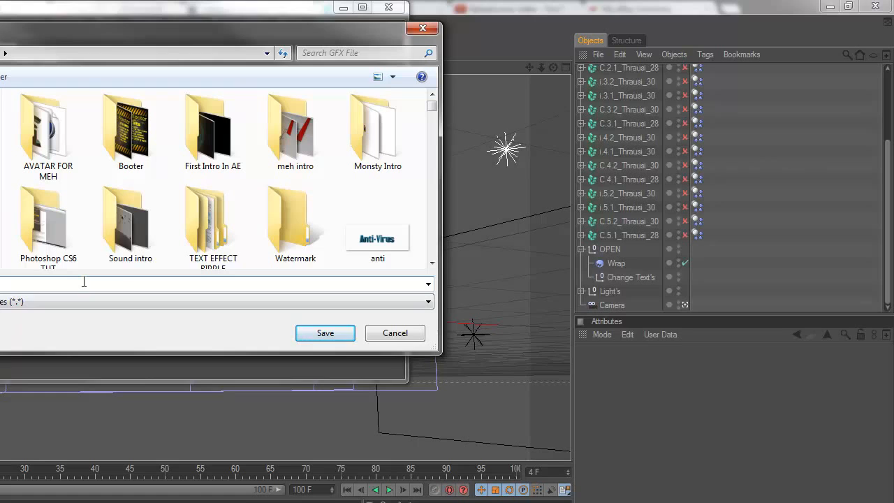
type("yt test")
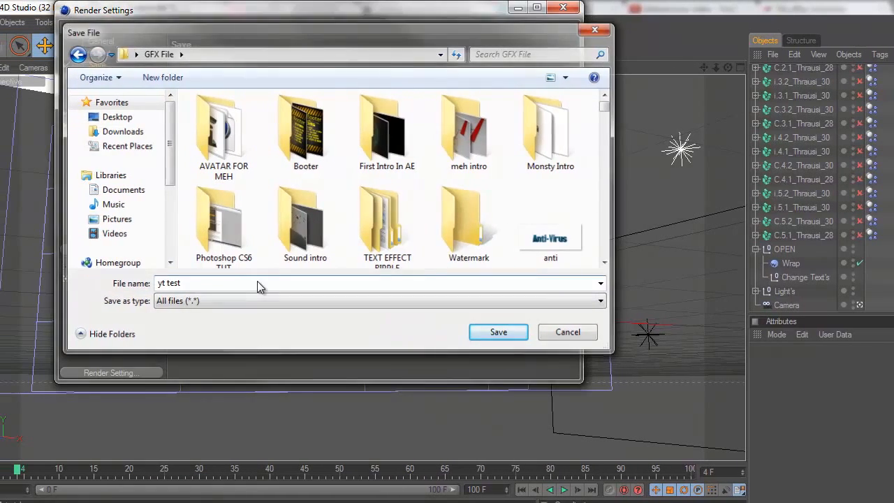
left_click(498, 332)
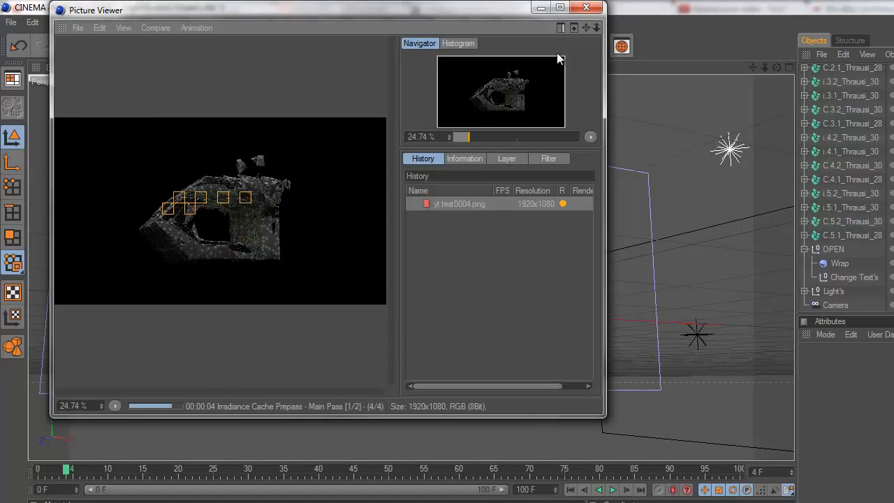
left_click(587, 7)
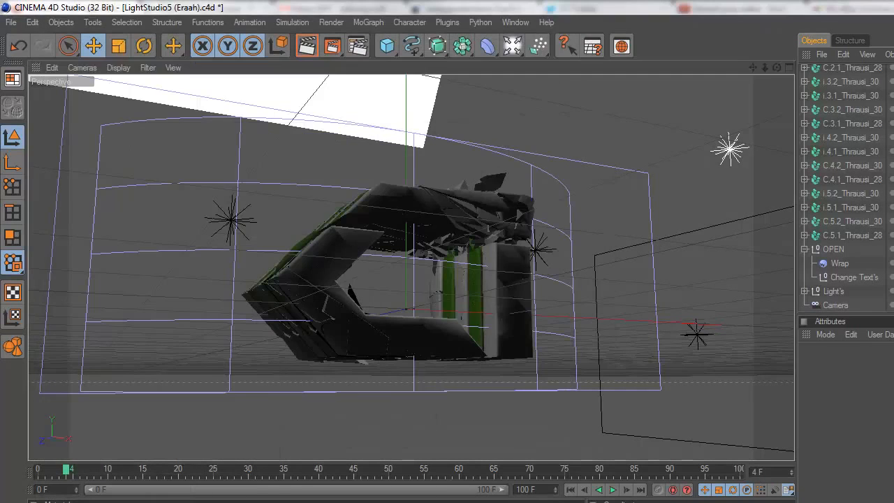
left_click(222, 492)
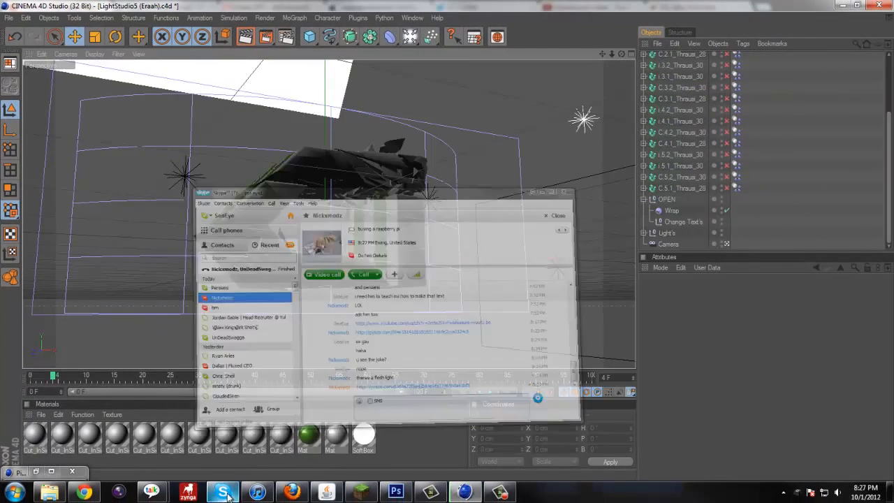
Bring Photoshop's 300 CC PACK document back to the front.
left_click(394, 492)
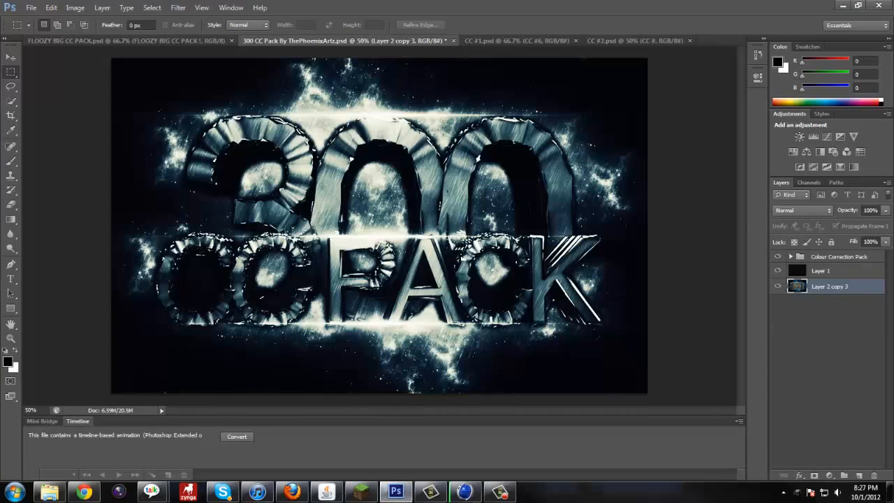
mouse_move(571, 271)
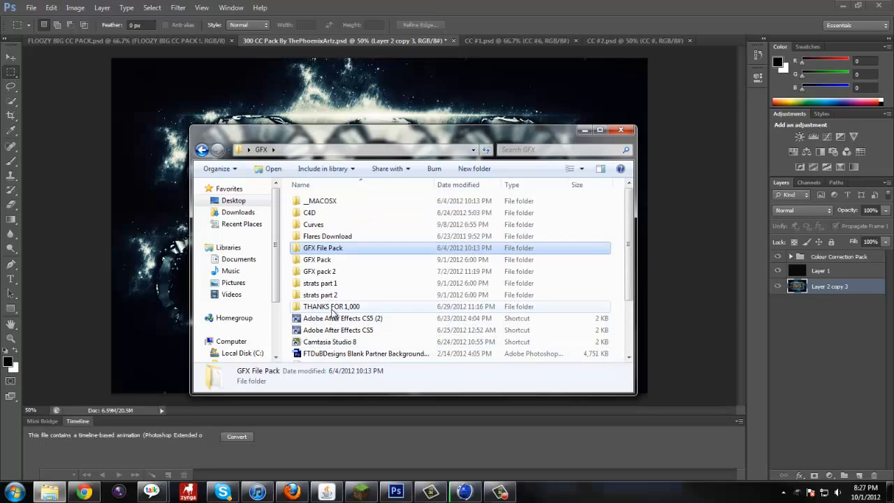
mouse_move(333, 287)
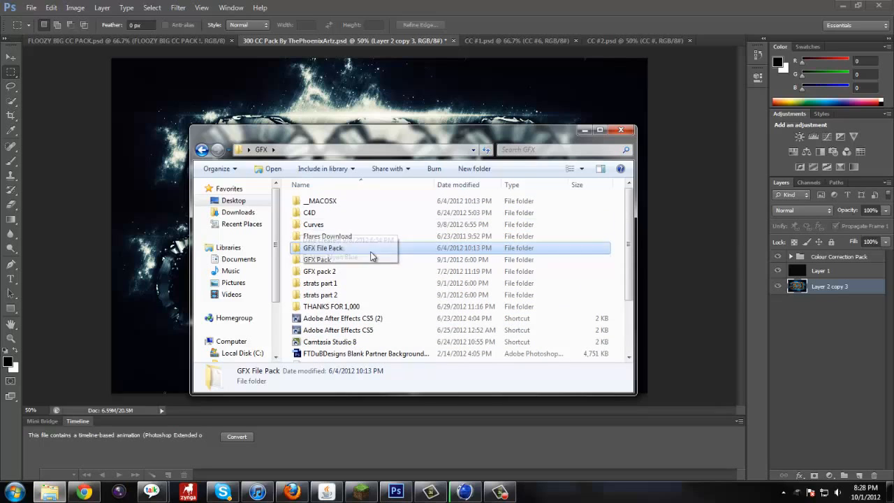
Look into the Curves and THANKS FOR 1,000 folders before returning to the GFX folder.
left_click(332, 306)
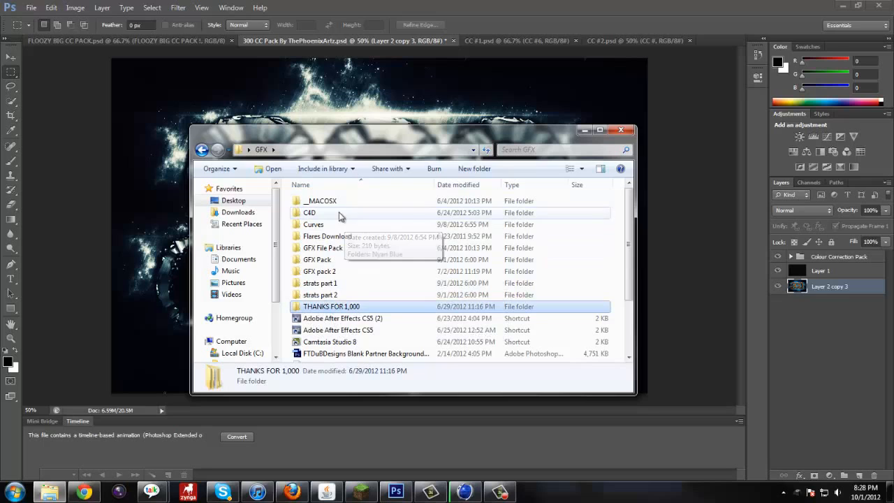
left_click(313, 224)
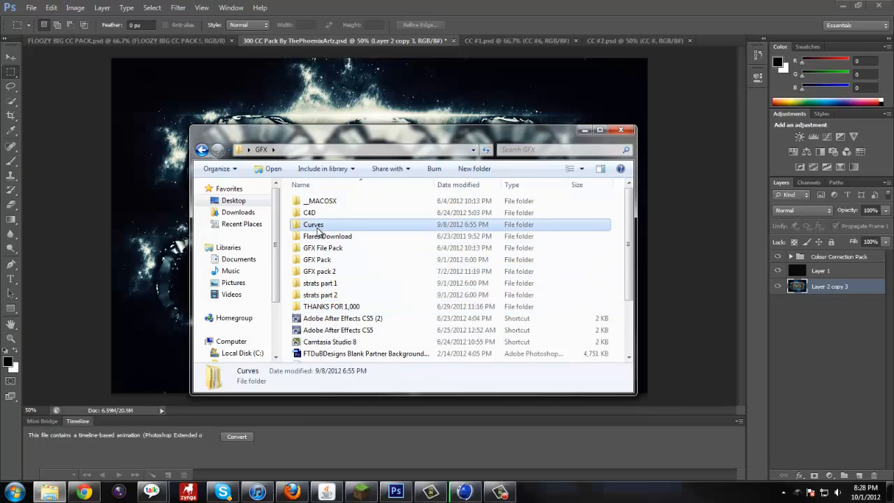
double_click(313, 224)
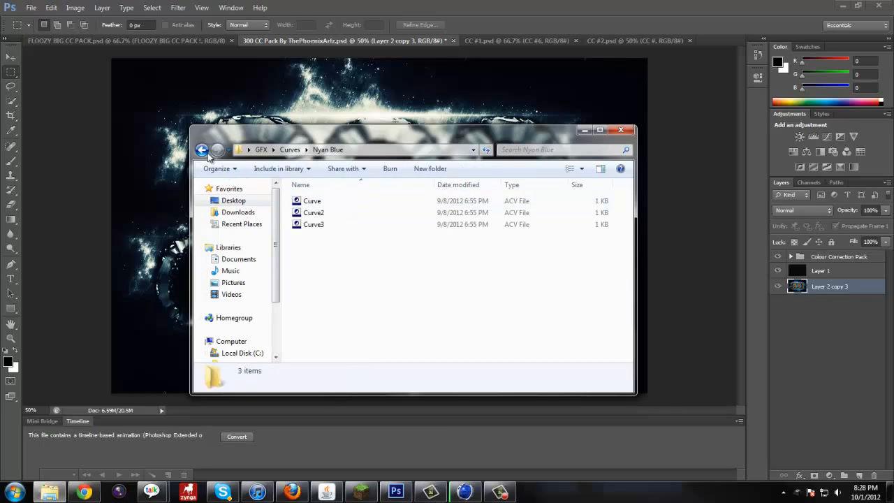
left_click(201, 150)
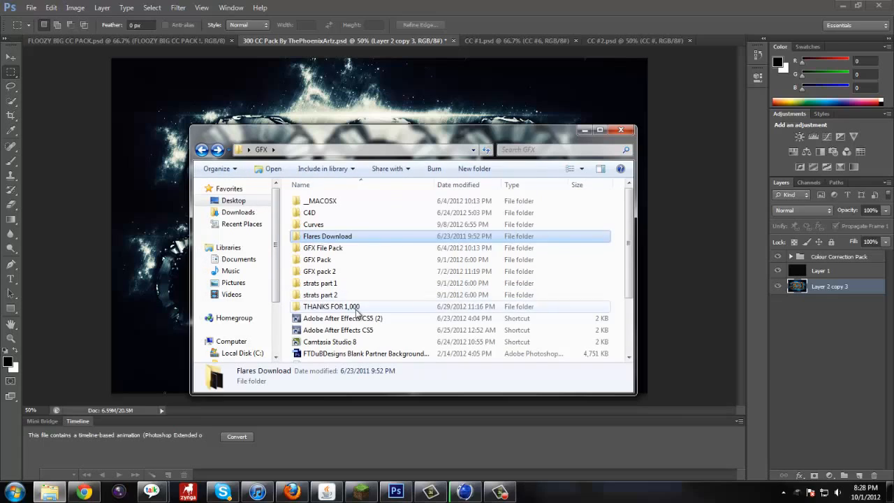
left_click(331, 306)
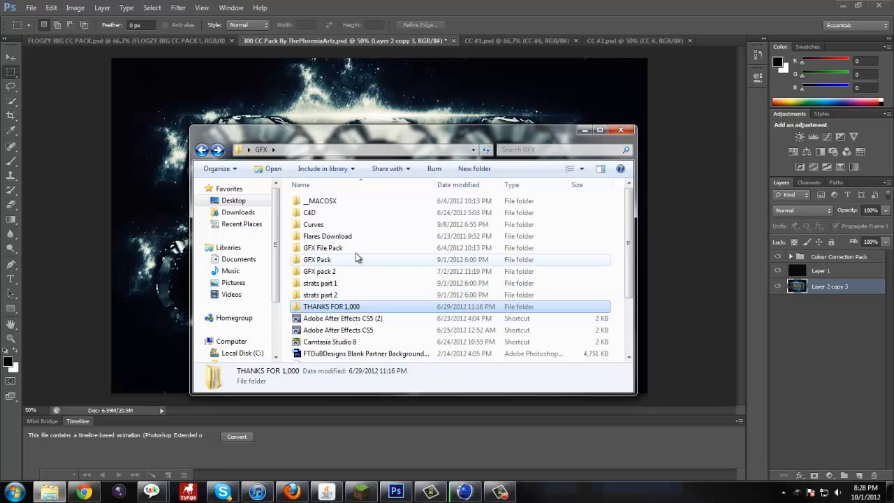
mouse_move(346, 272)
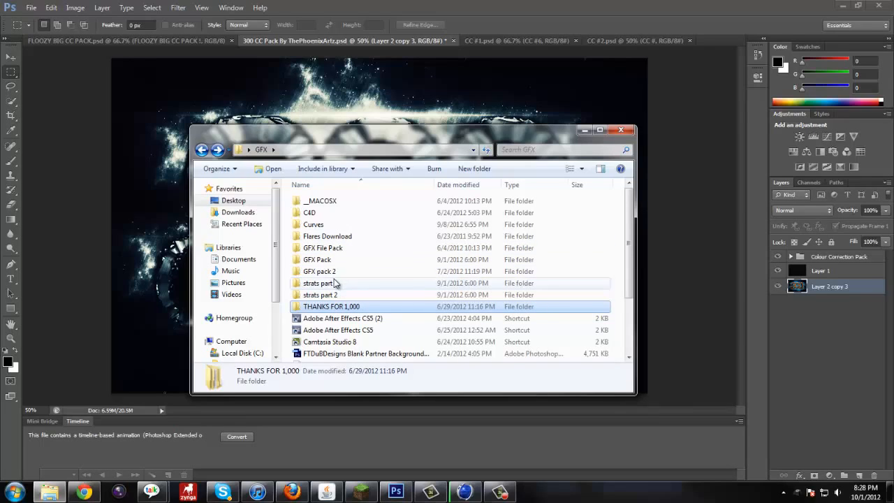
Browse GFX Pack > 50 Subscriber GFX Pack > Youtube Background Template and open the Partnered PSD.
left_click(318, 258)
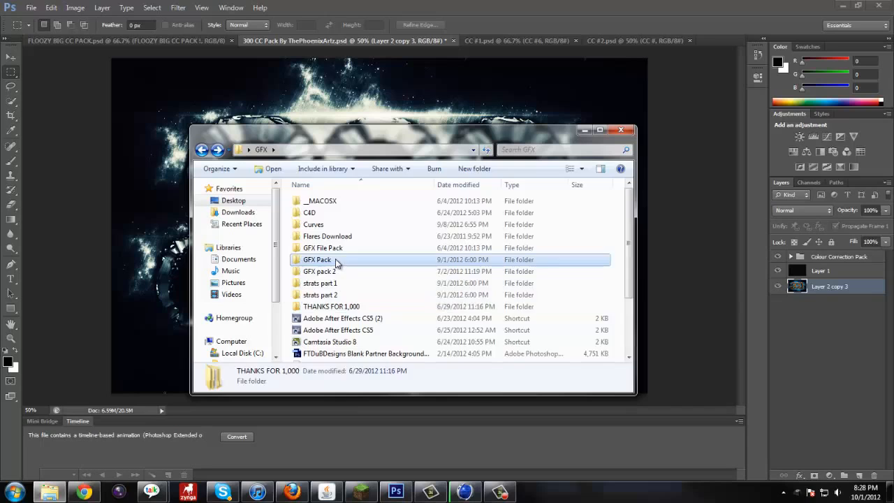
double_click(318, 258)
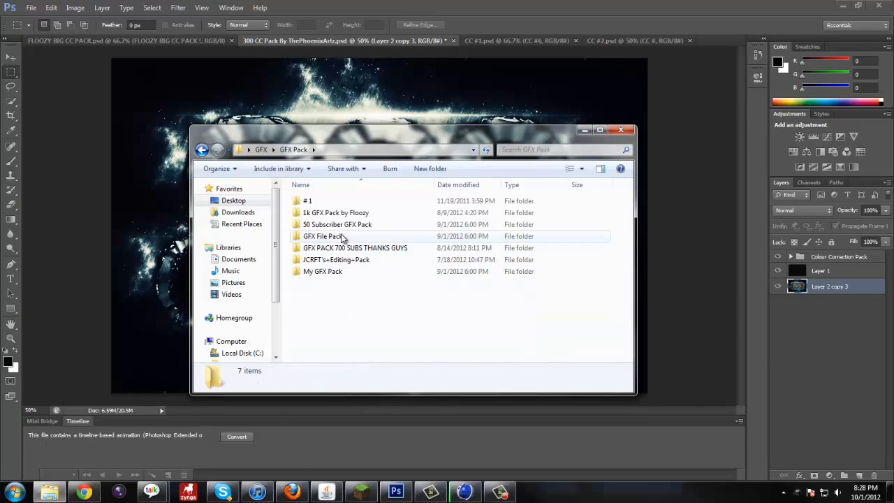
double_click(338, 224)
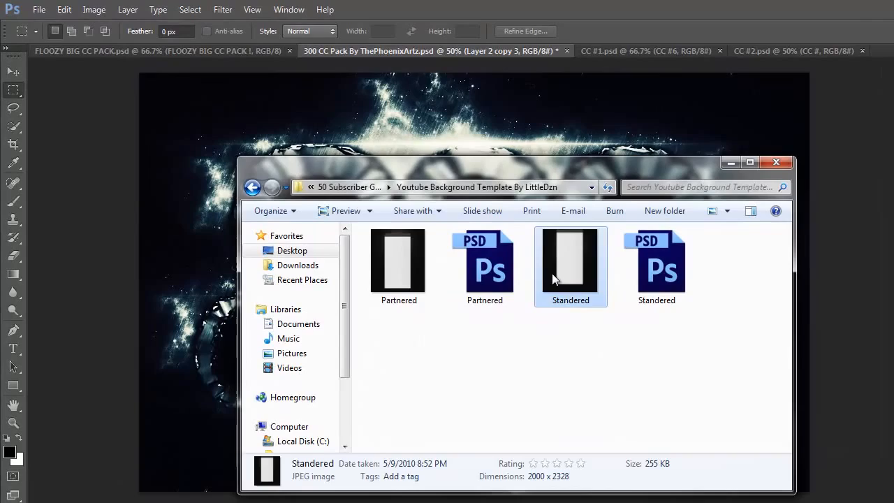
double_click(571, 263)
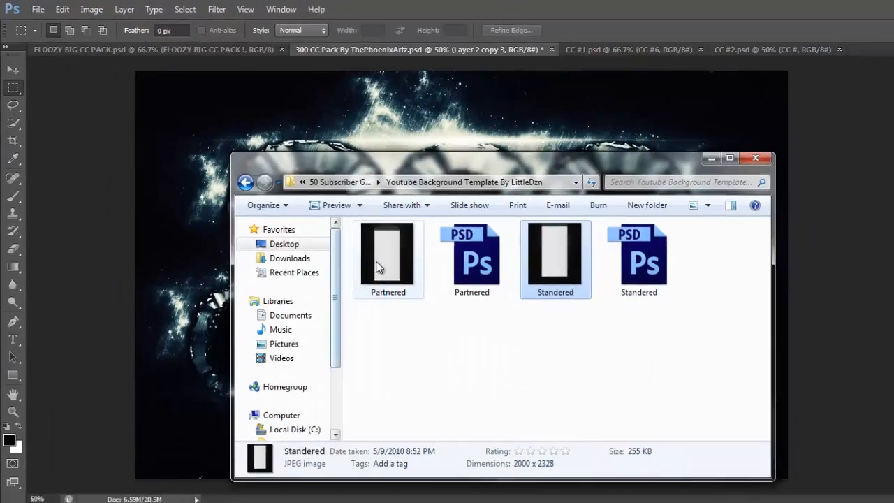
double_click(389, 259)
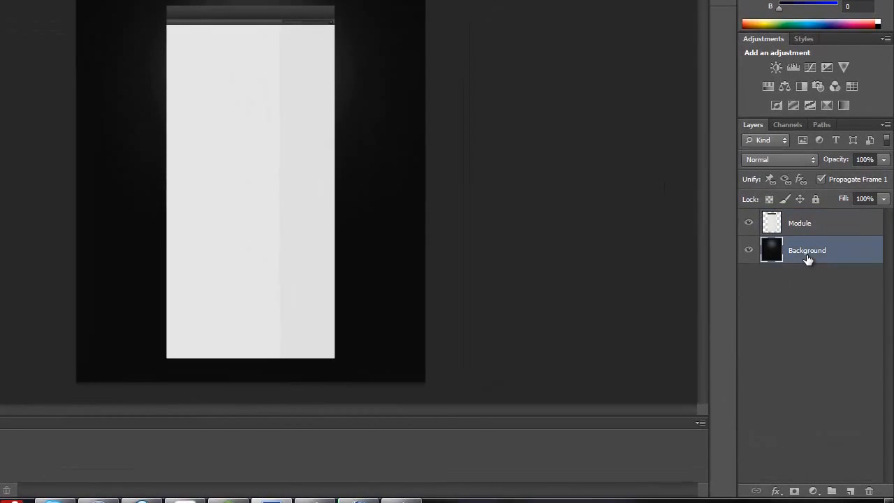
Remove the template's Background layer and add a fresh layer above the Module layer.
left_click(869, 492)
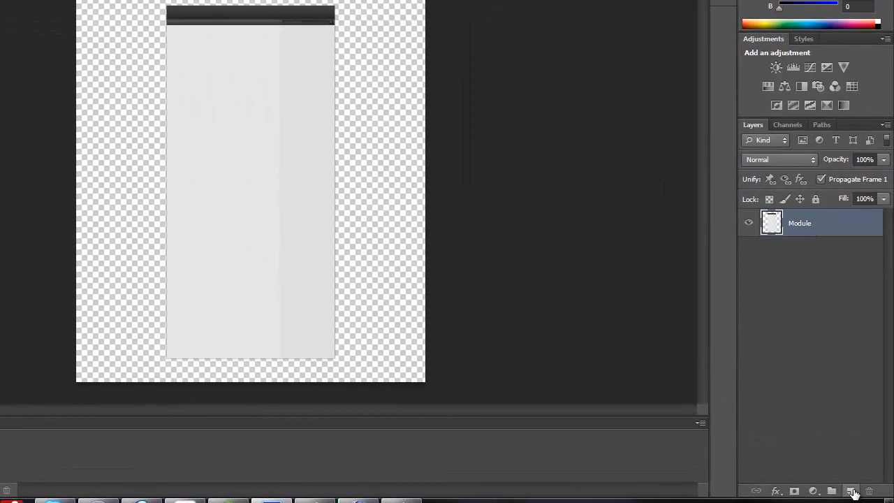
left_click(853, 491)
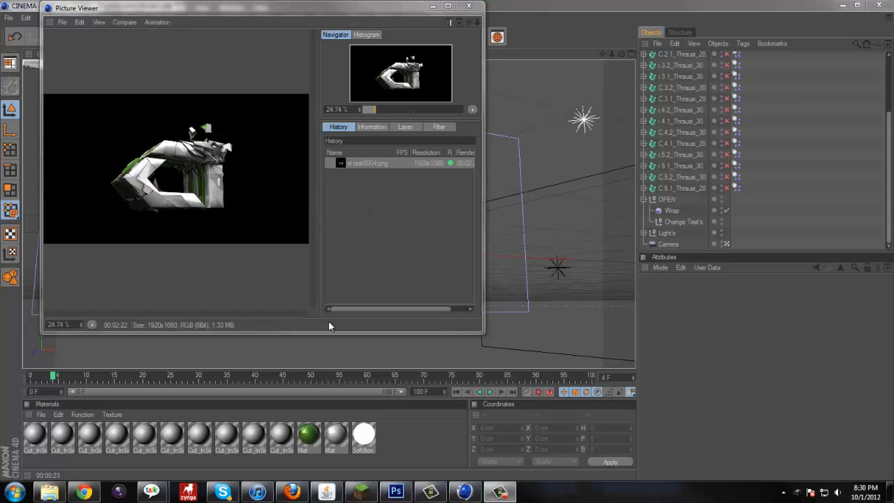
Place the yt test0004.png logo render into the partnered template.
left_click(396, 492)
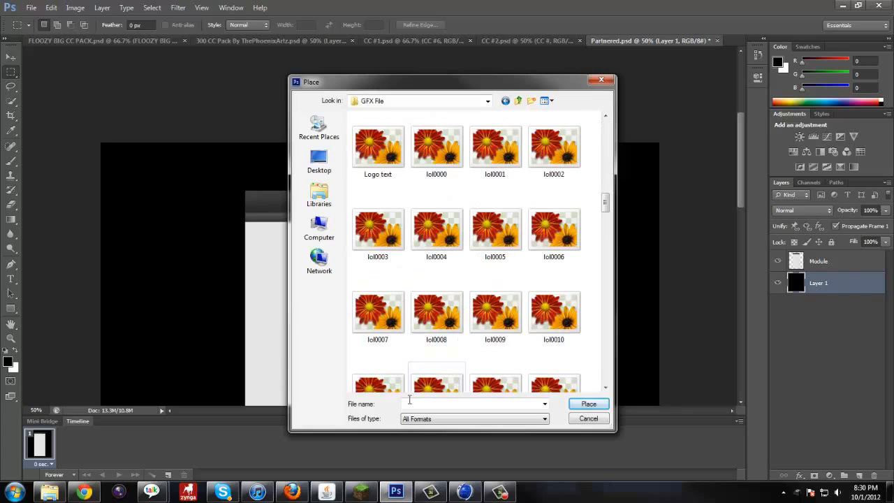
type("yt")
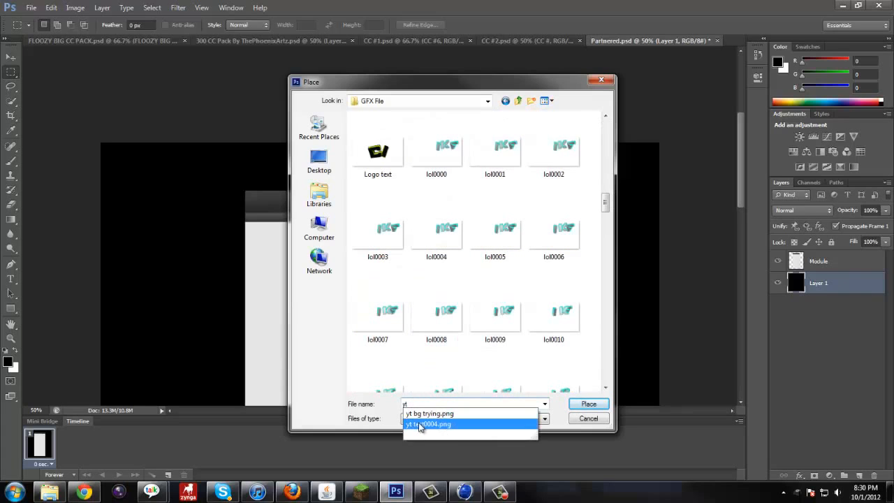
left_click(428, 425)
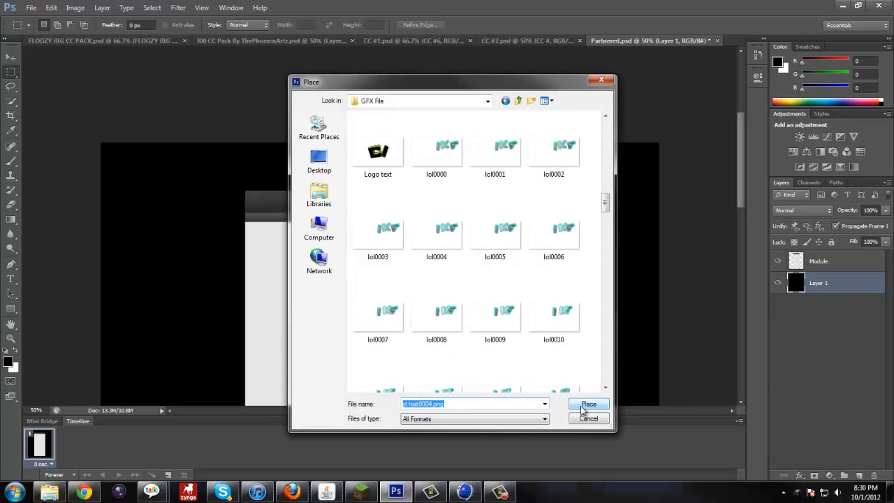
left_click(587, 404)
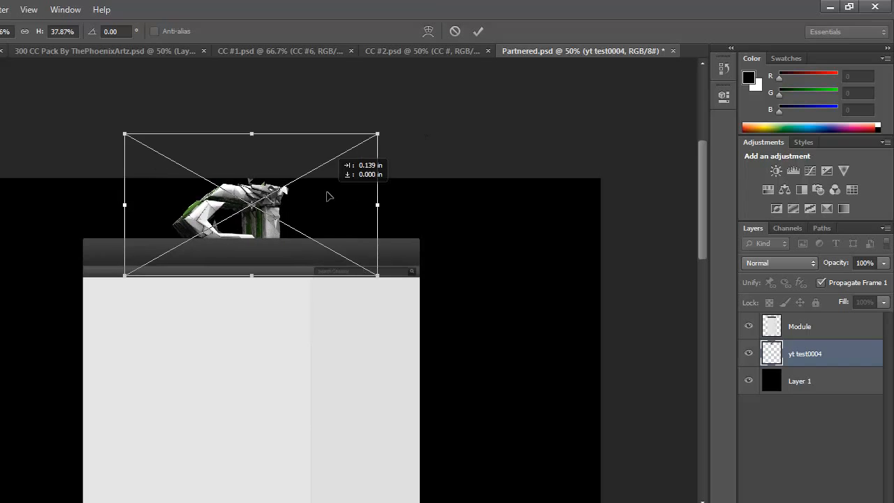
Drag the placed logo render up above the template's header strip.
left_click_drag(329, 195, 361, 168)
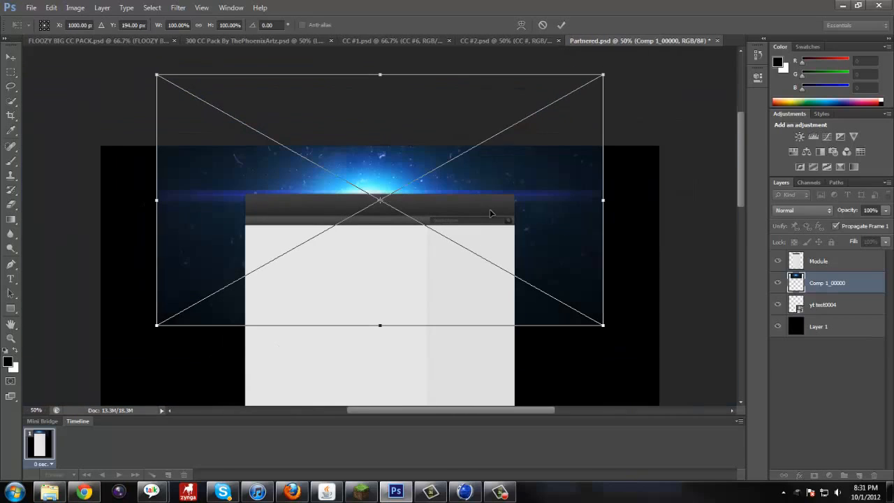
Resize the Comp 1_00000 flare across the banner and add a Screen-blended duplicate on top.
left_click_drag(604, 75, 553, 104)
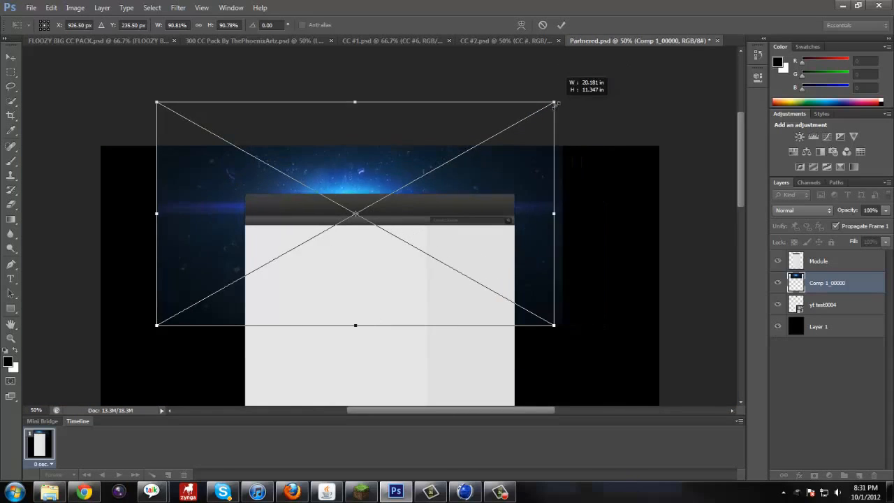
left_click_drag(553, 105, 570, 56)
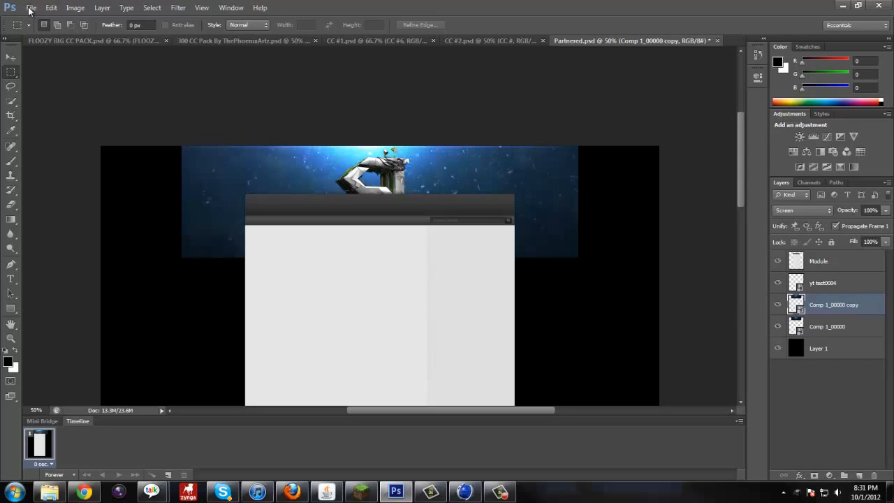
left_click(50, 9)
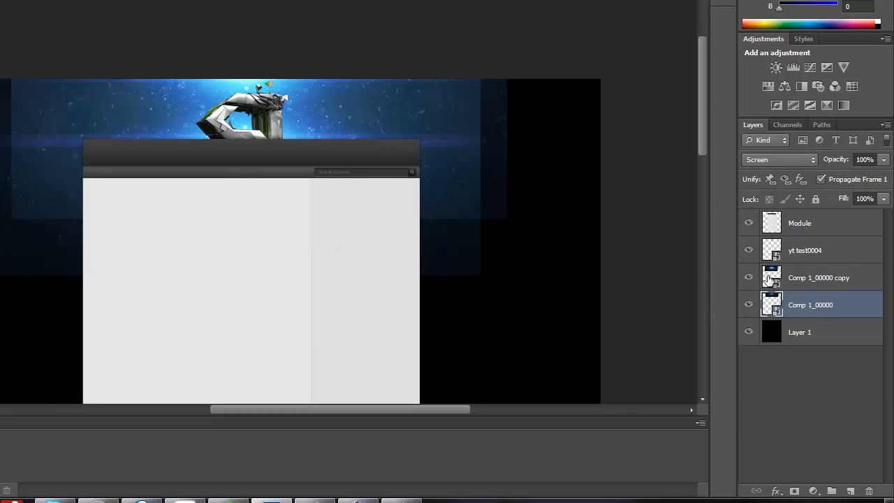
left_click(819, 277)
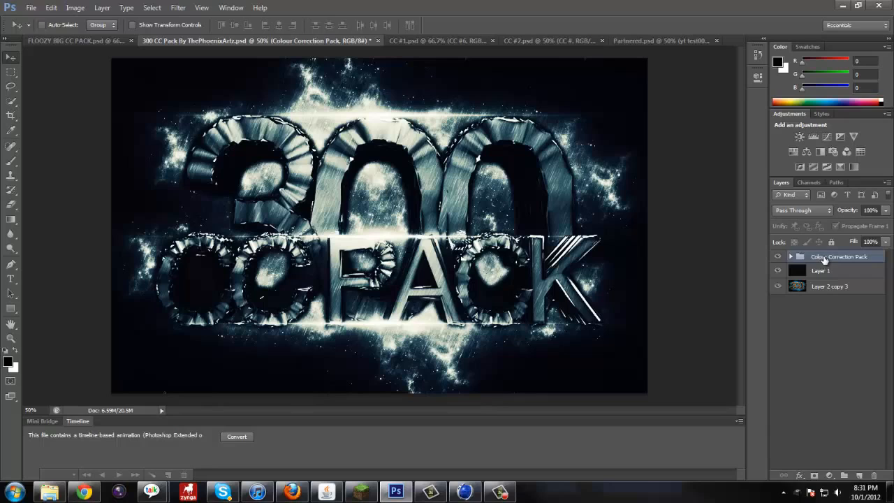
Duplicate the Colour Correction Pack group into Partnered.psd and switch to that document.
right_click(838, 257)
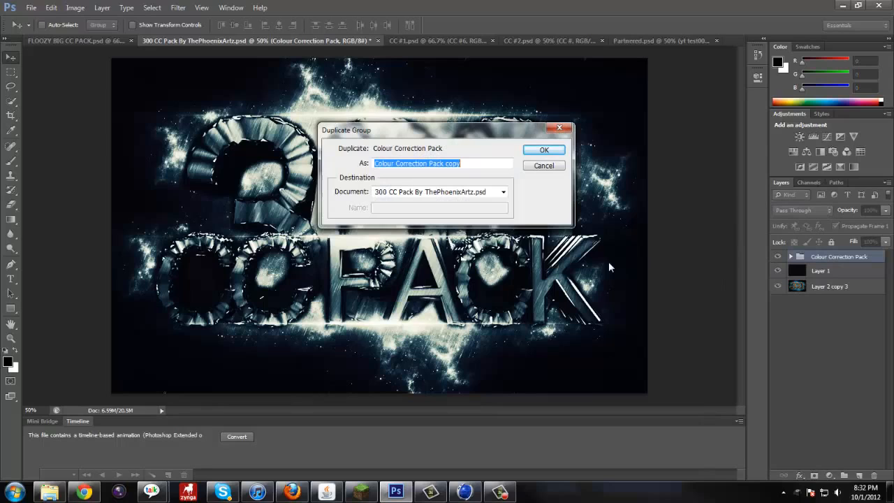
left_click(503, 191)
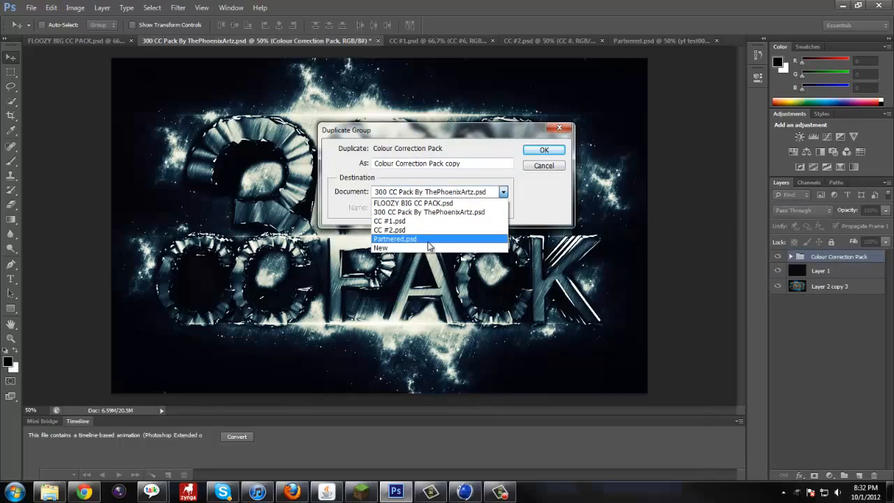
left_click(394, 239)
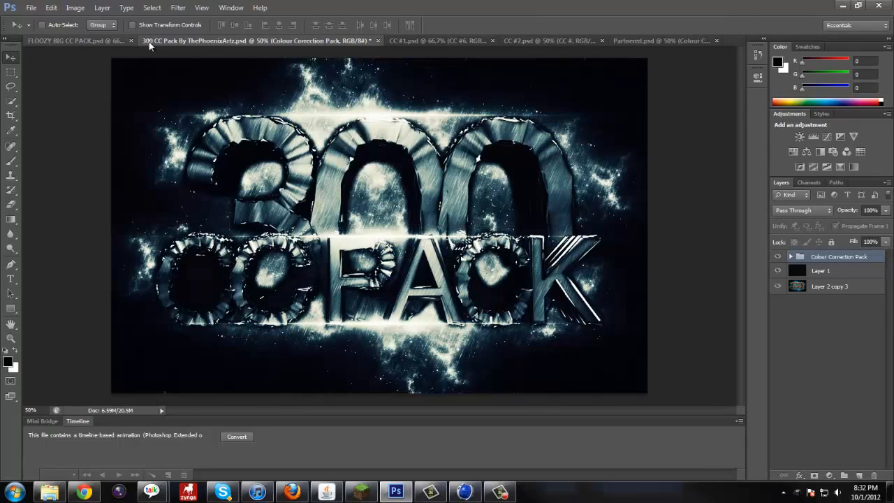
left_click(626, 40)
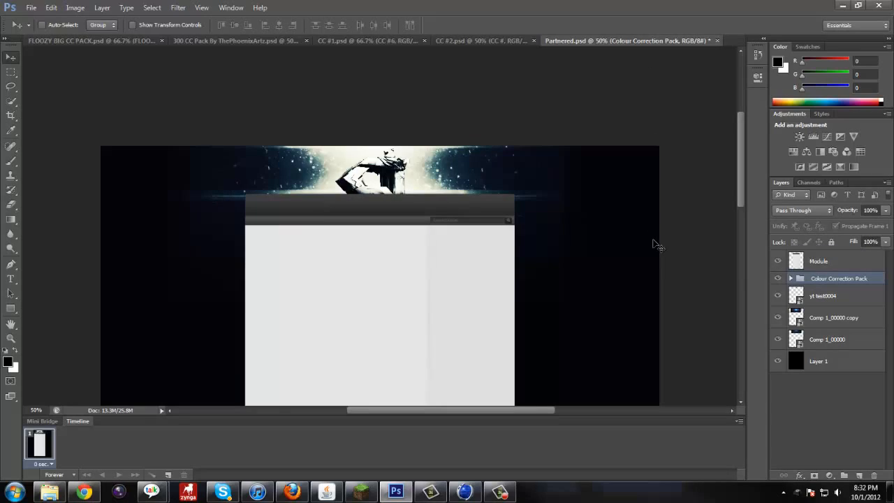
mouse_move(426, 196)
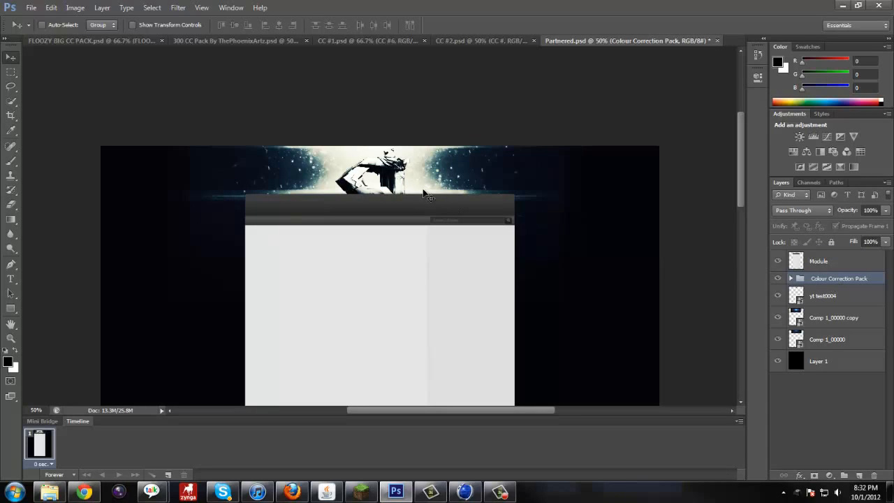
Select the Comp 1_00000 render layers in turn to check the tinted banner.
left_click(827, 340)
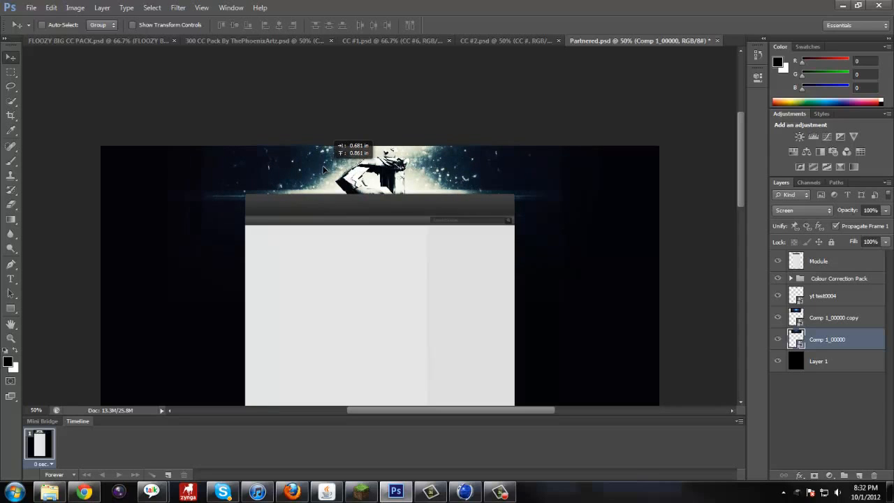
left_click(832, 317)
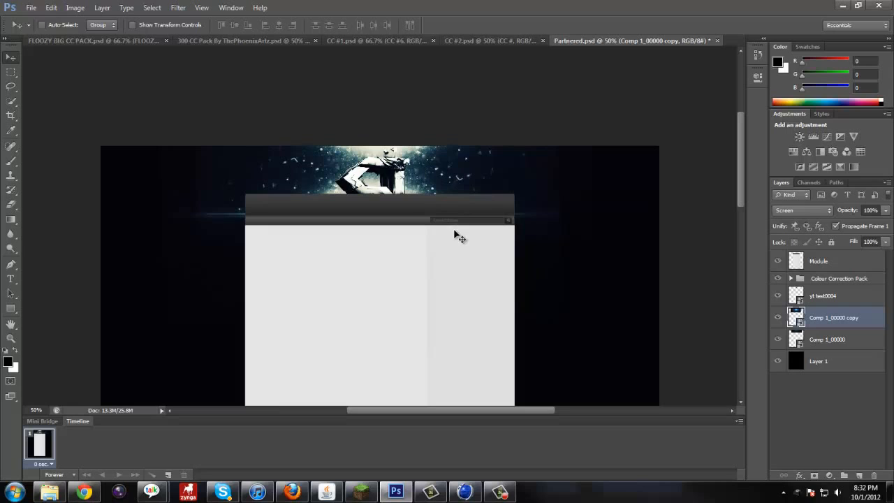
left_click(839, 278)
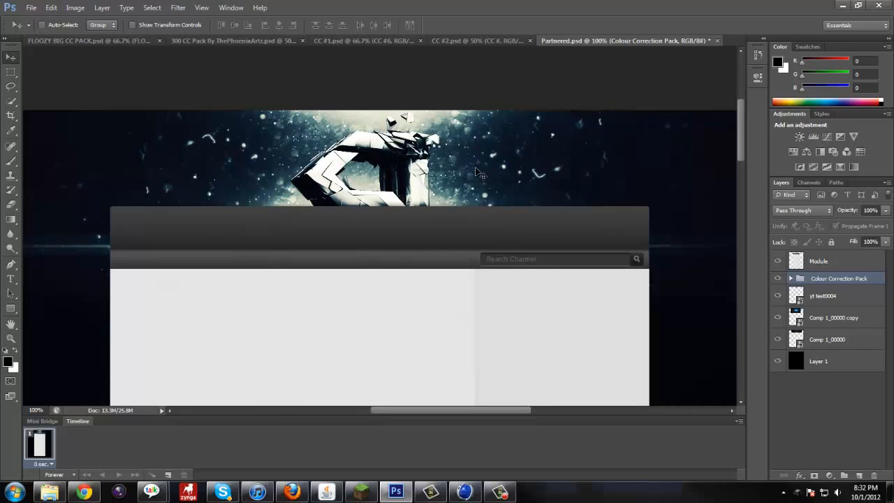
mouse_move(341, 185)
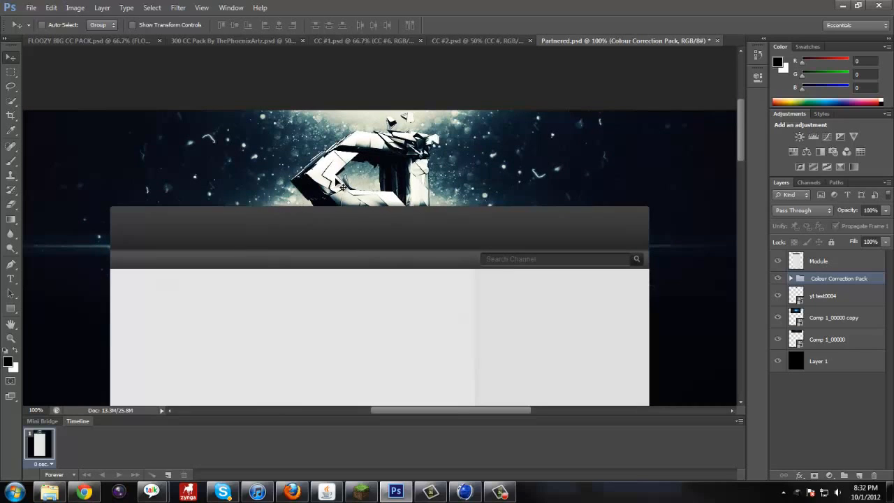
mouse_move(396, 156)
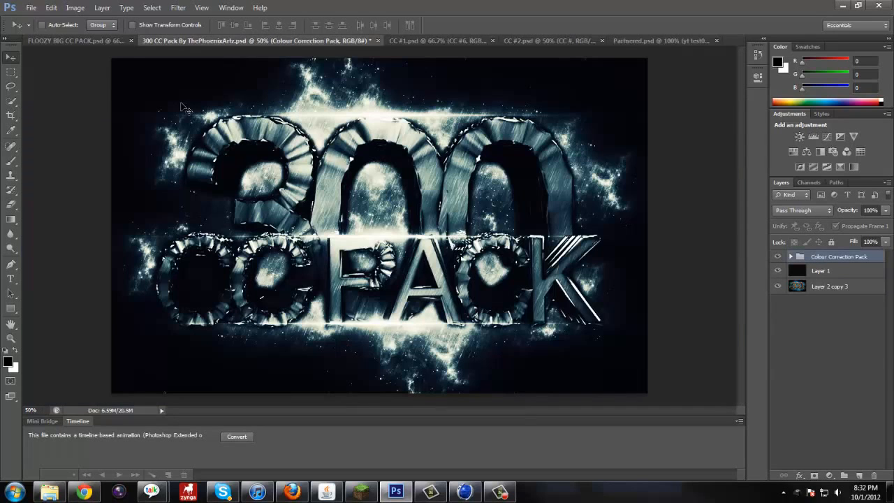
In CC #1.psd, toggle the colour groups' visibility to compare tints and pick CC #1 for the banner.
left_click(73, 40)
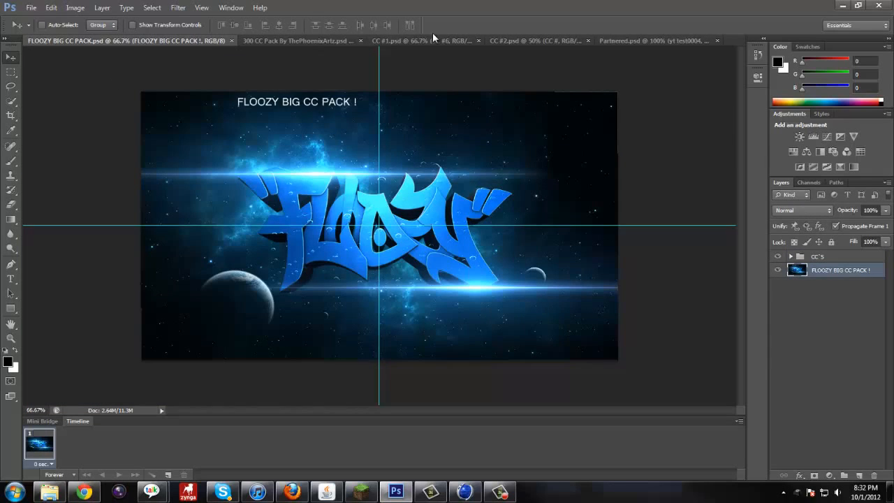
left_click(398, 40)
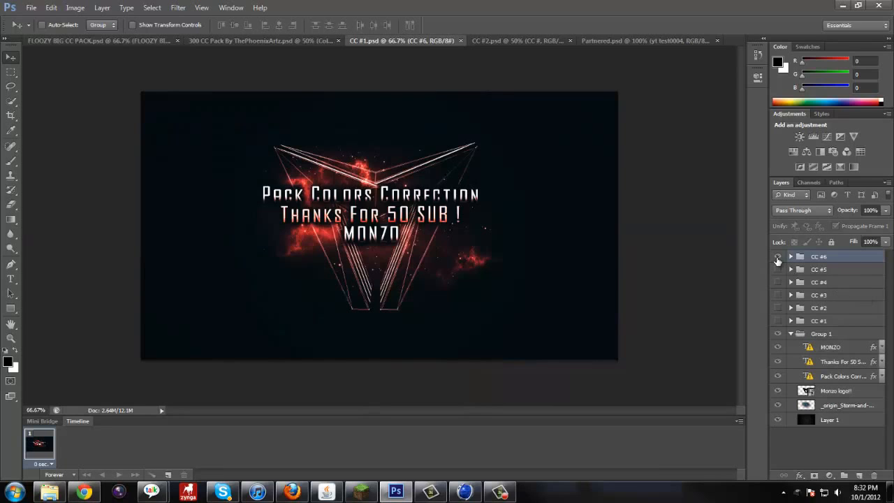
left_click(777, 257)
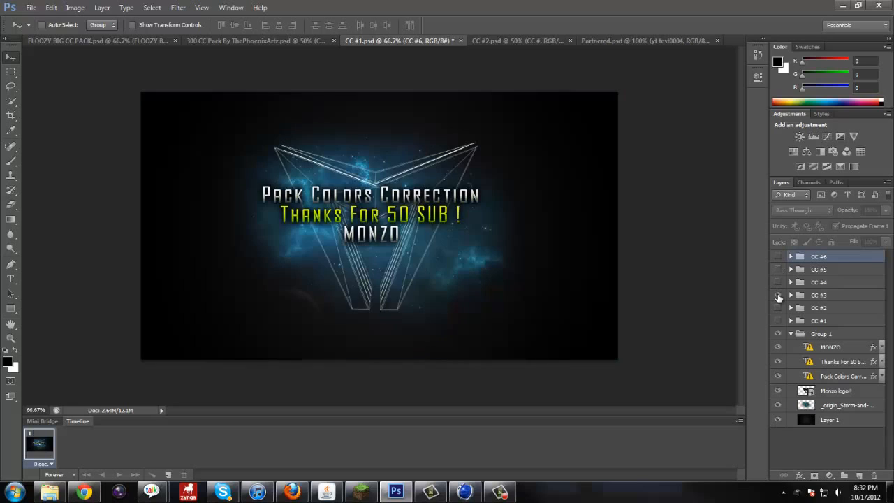
left_click(777, 295)
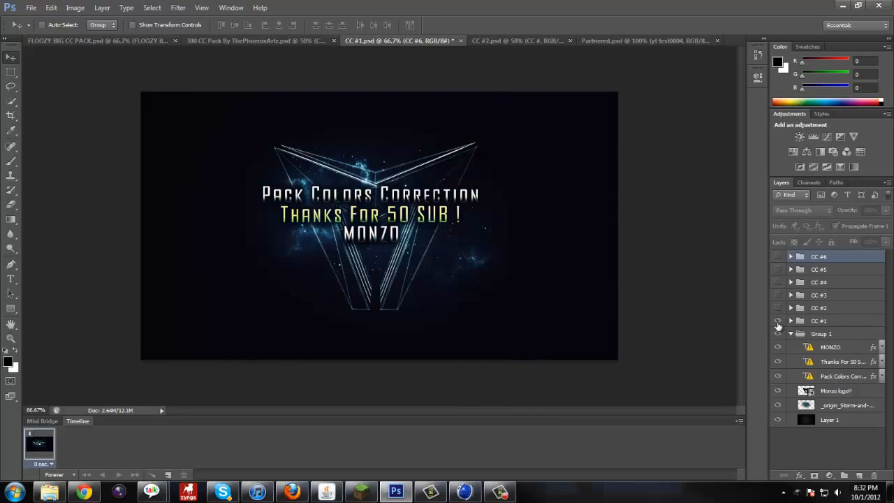
left_click(819, 320)
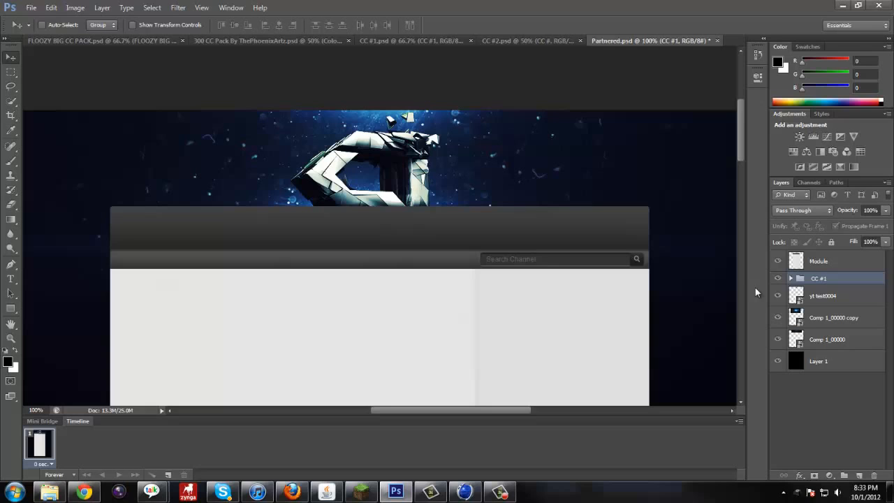
mouse_move(391, 195)
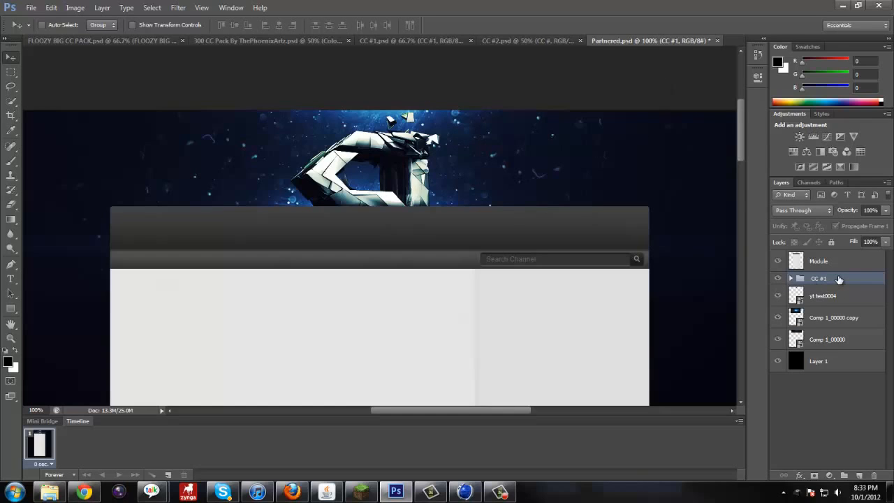
Show the CC #6 group in CC #1.psd and duplicate it into Partnered.psd for a red tint.
left_click(413, 41)
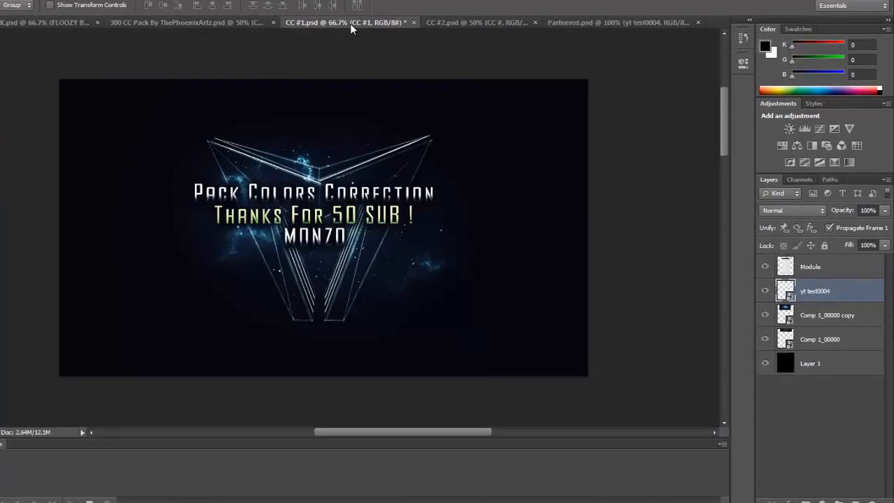
left_click(426, 3)
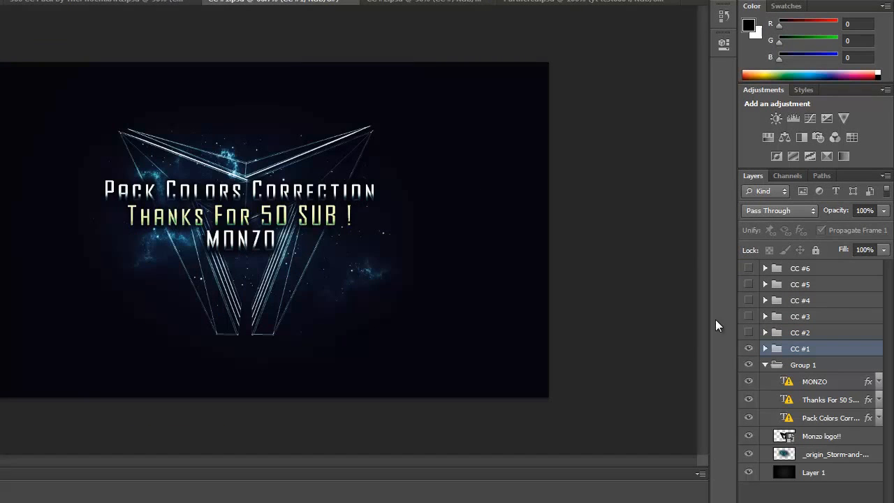
left_click(749, 316)
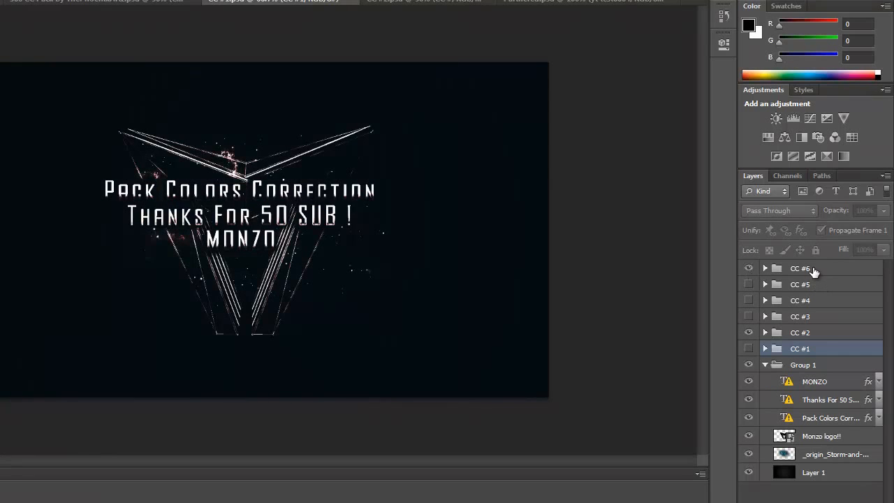
left_click(749, 268)
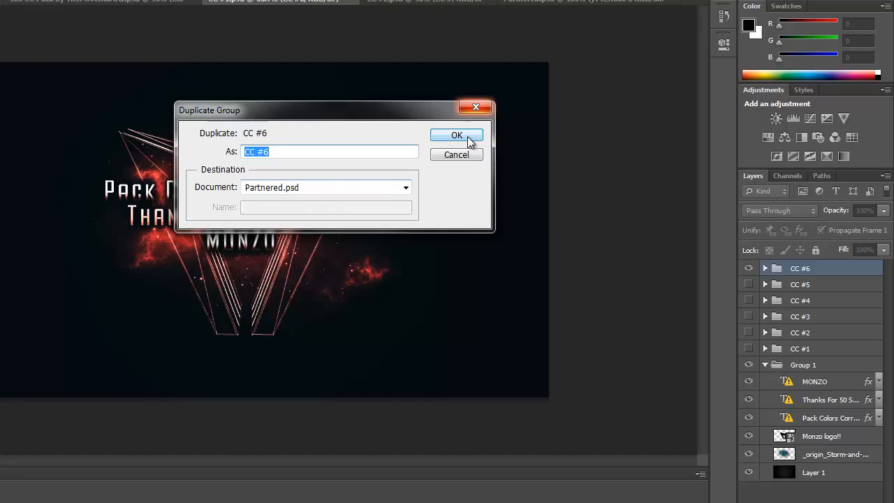
left_click(456, 134)
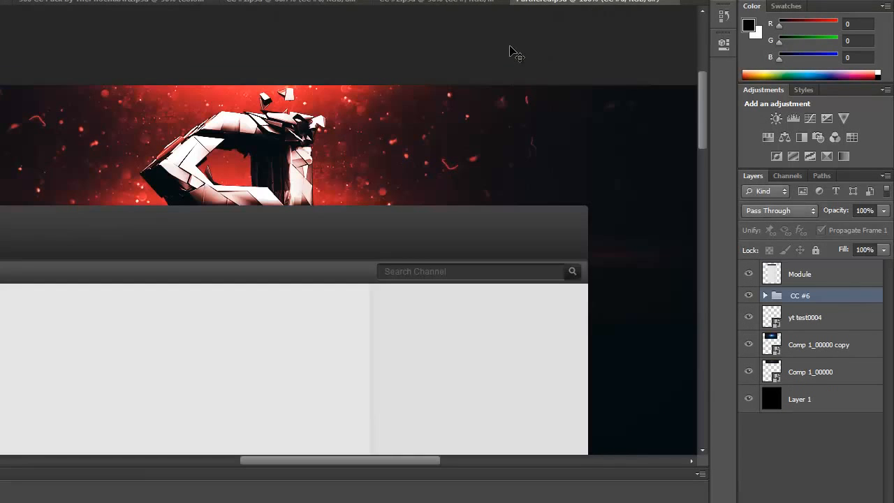